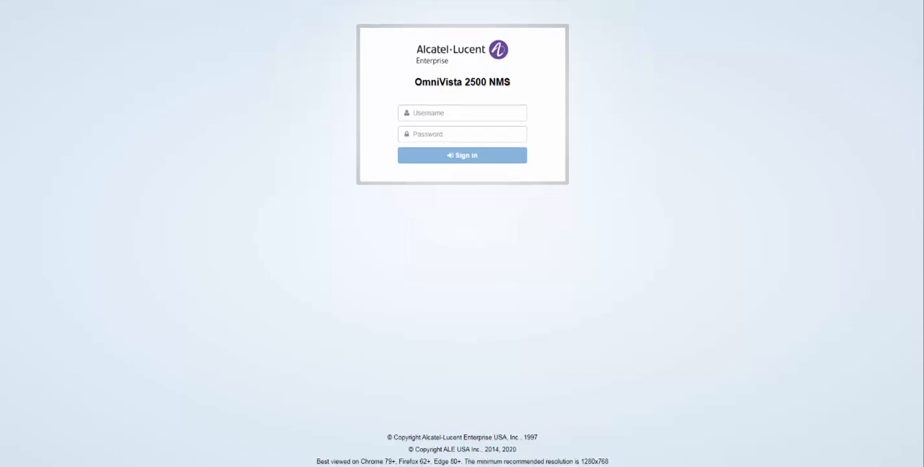
- Sign in to OmniVista 2500 as admin with the entered password
{"action": "type", "text": "•••••"}
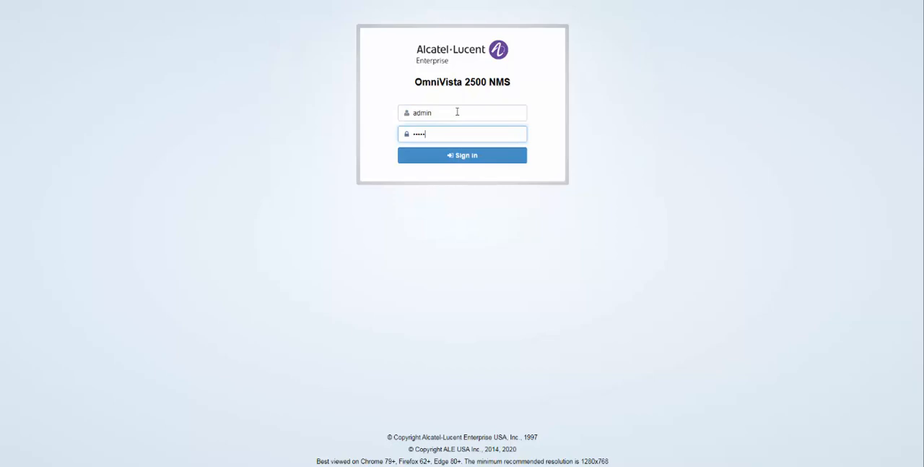
{"action": "left_click", "coordinate": [462, 155]}
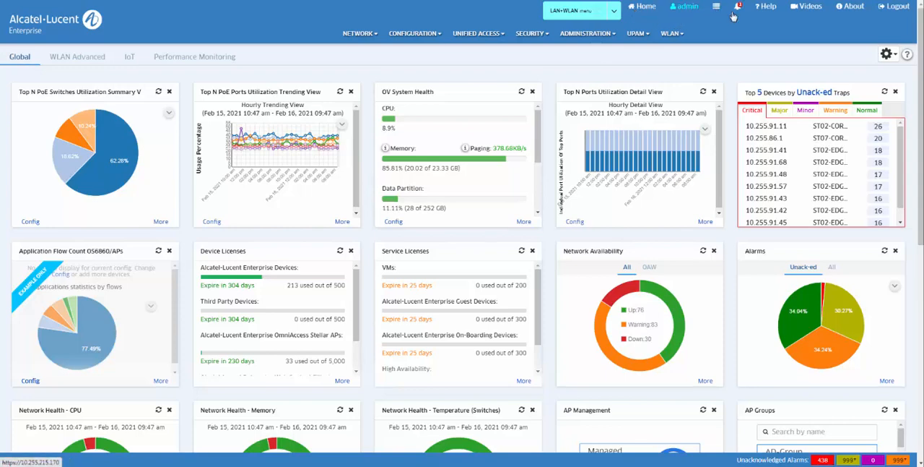
{"action": "mouse_move", "coordinate": [777, 8]}
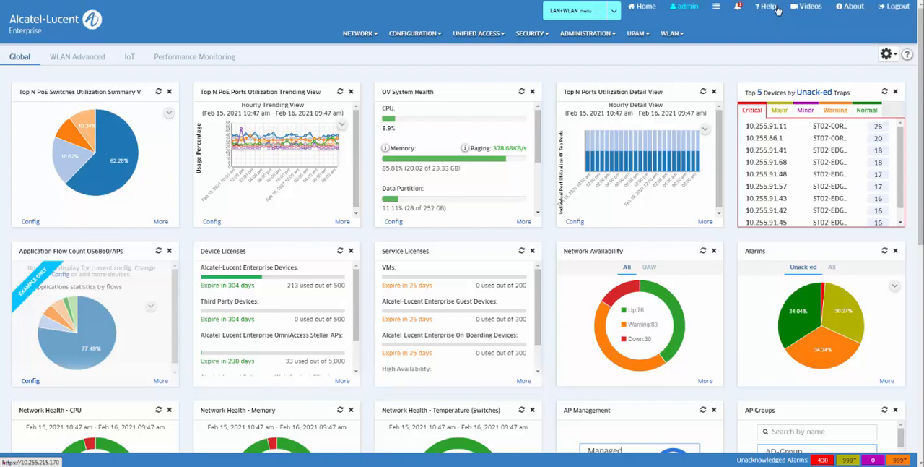
{"action": "mouse_move", "coordinate": [802, 15]}
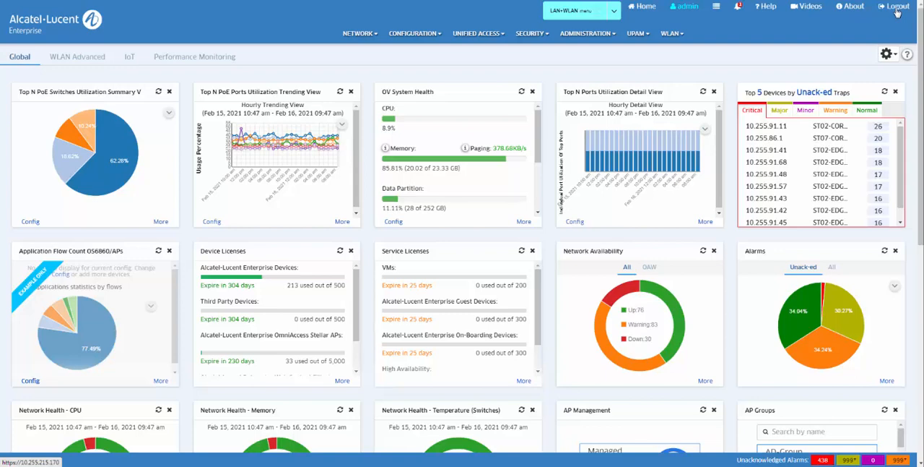
{"action": "mouse_move", "coordinate": [510, 21]}
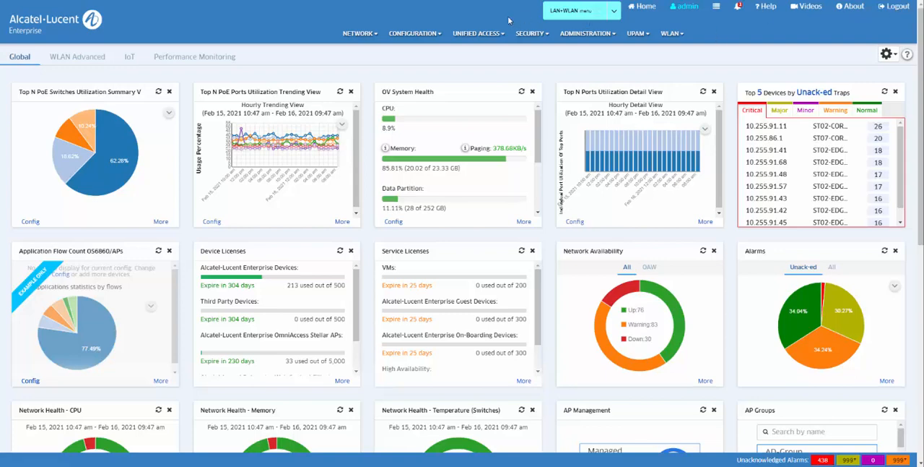
{"action": "left_click", "coordinate": [358, 33]}
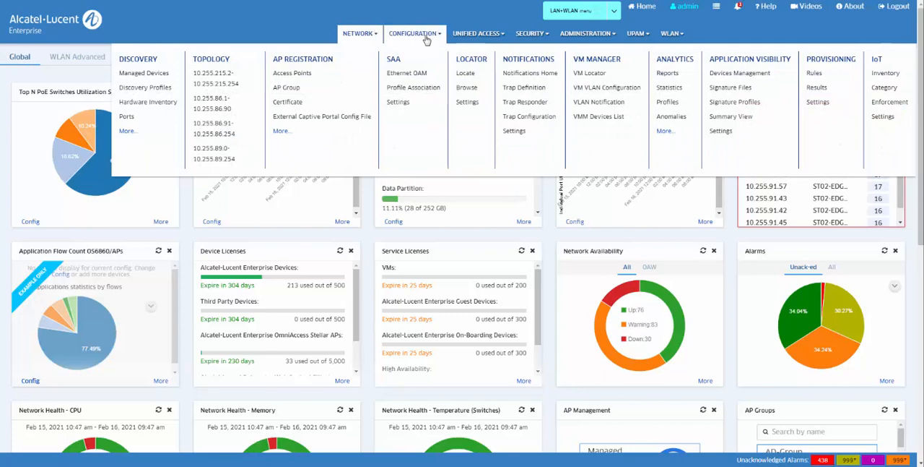
{"action": "left_click", "coordinate": [477, 33]}
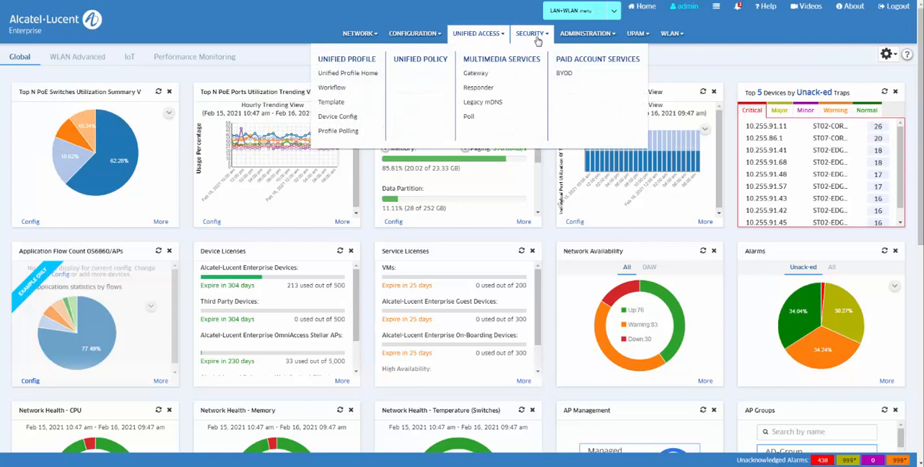
{"action": "left_click", "coordinate": [585, 33]}
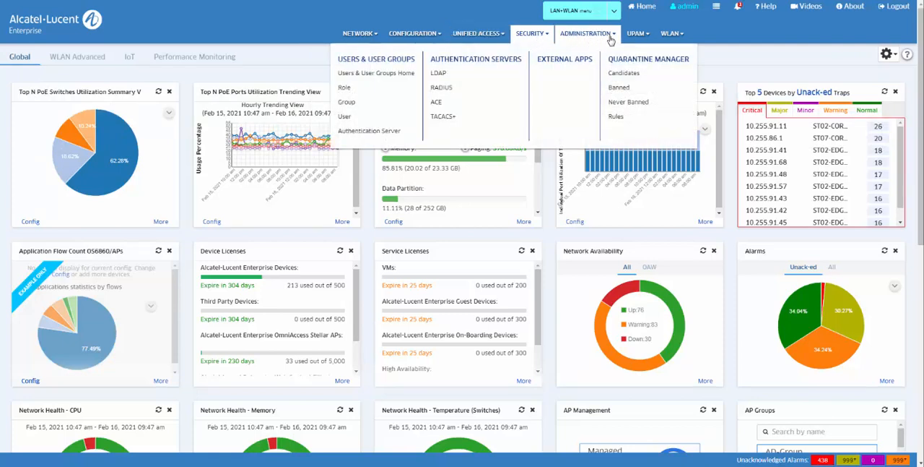
{"action": "left_click", "coordinate": [636, 33]}
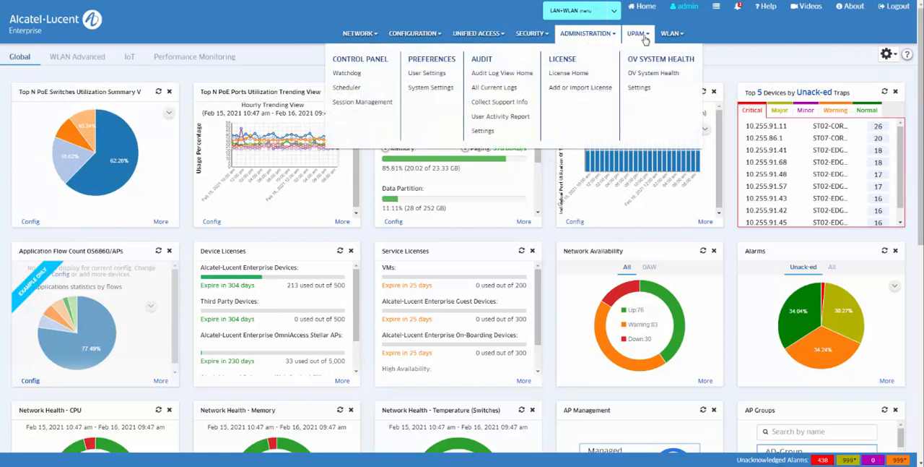
{"action": "left_click", "coordinate": [670, 33]}
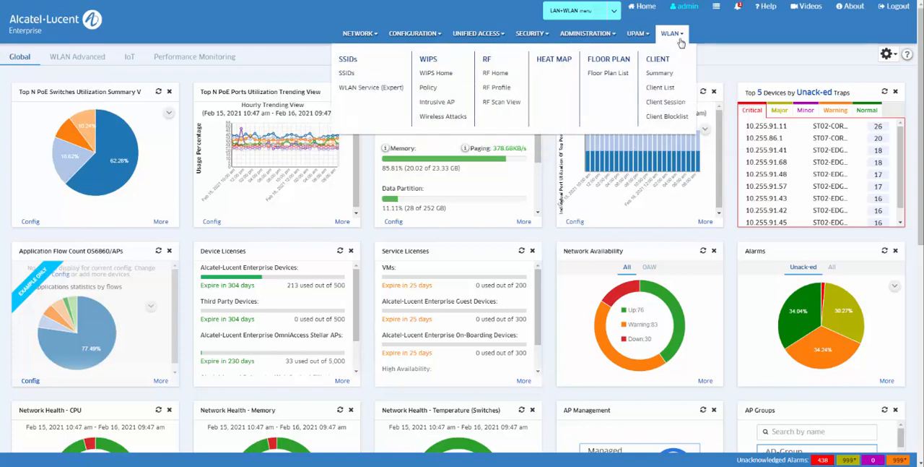
{"action": "mouse_move", "coordinate": [68, 56]}
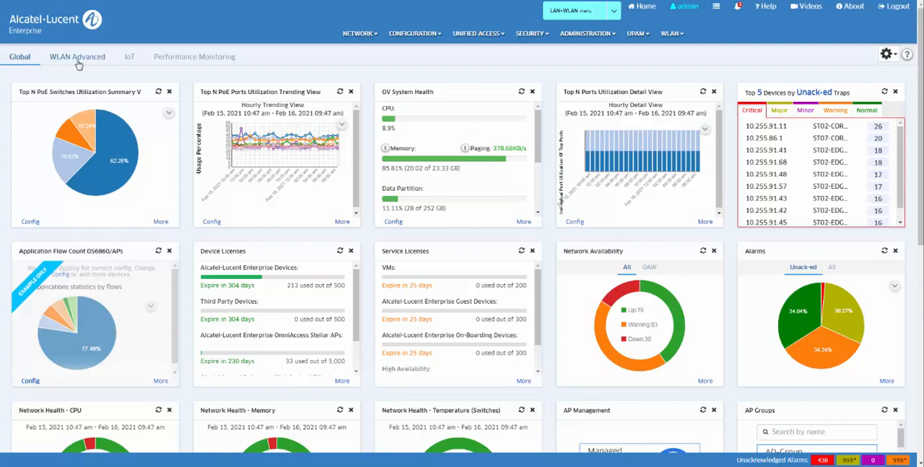
{"action": "left_click", "coordinate": [76, 56]}
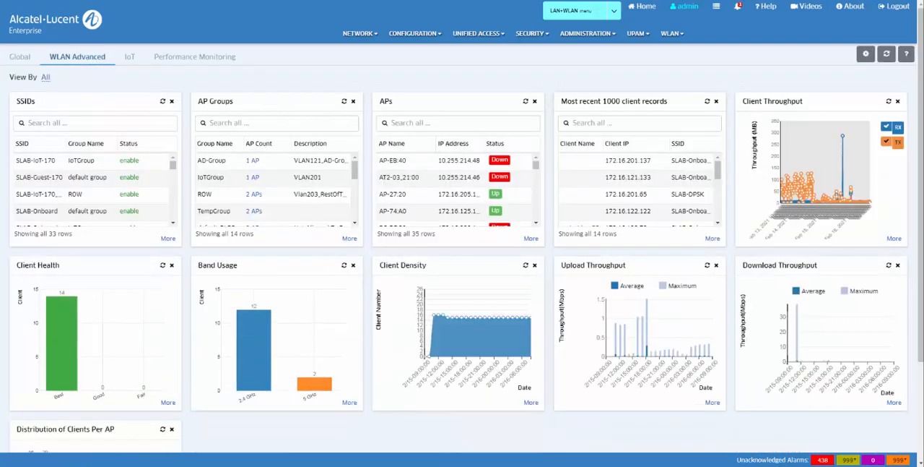
{"action": "mouse_move", "coordinate": [157, 80]}
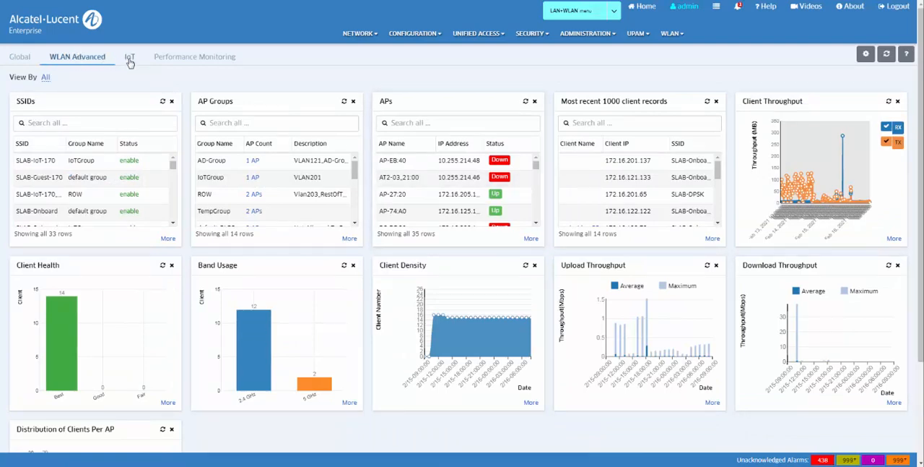
{"action": "left_click", "coordinate": [129, 56]}
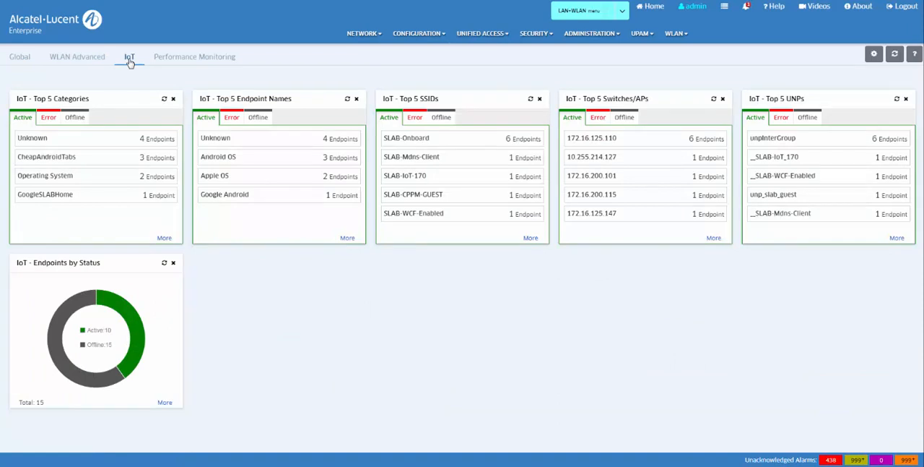
{"action": "left_click", "coordinate": [194, 57]}
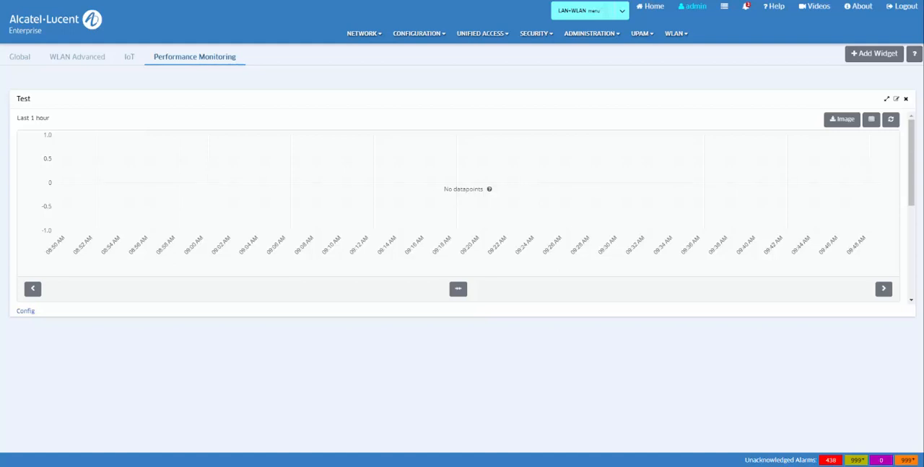
{"action": "left_click", "coordinate": [19, 57]}
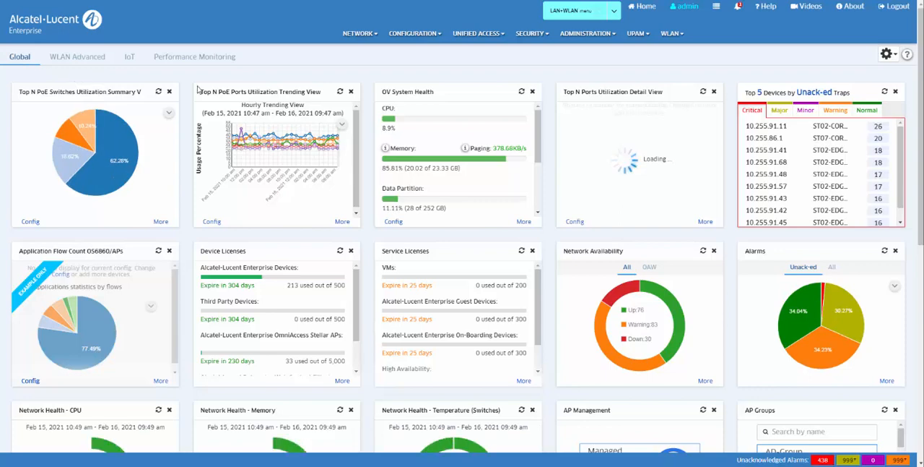
- Switch the Global dashboard to a two-column layout after previewing the 70%/30% option
{"action": "left_click", "coordinate": [888, 54]}
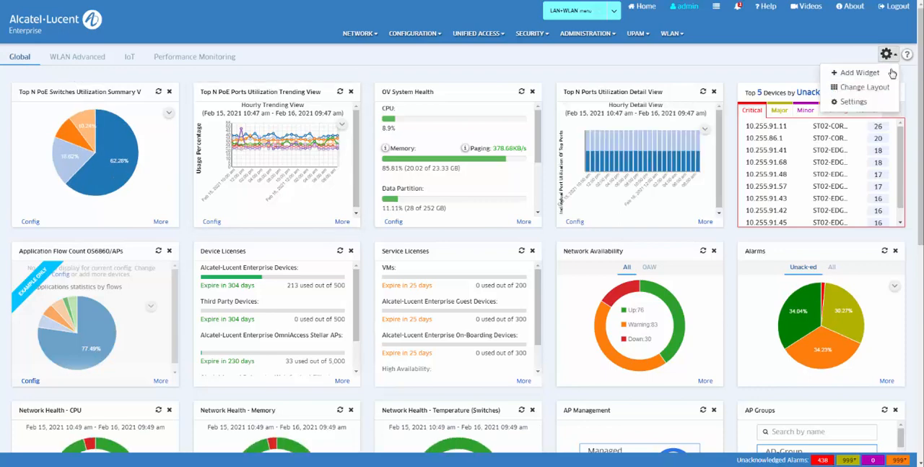
{"action": "left_click", "coordinate": [860, 87]}
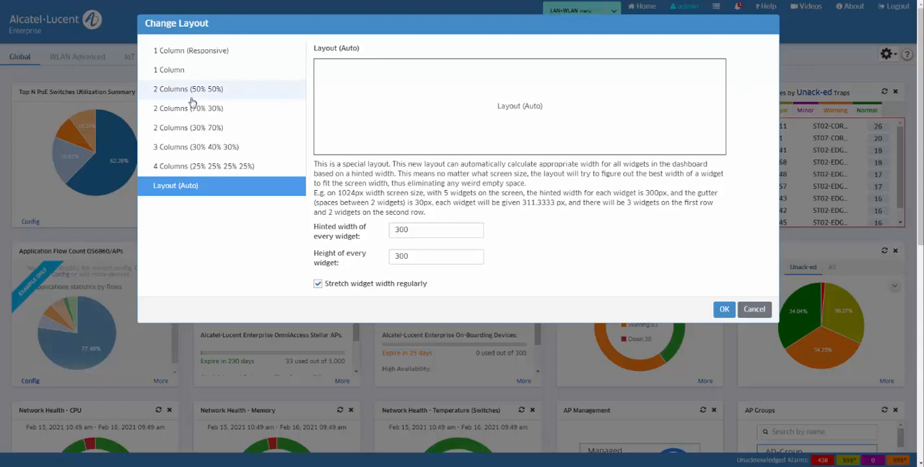
{"action": "left_click", "coordinate": [187, 108]}
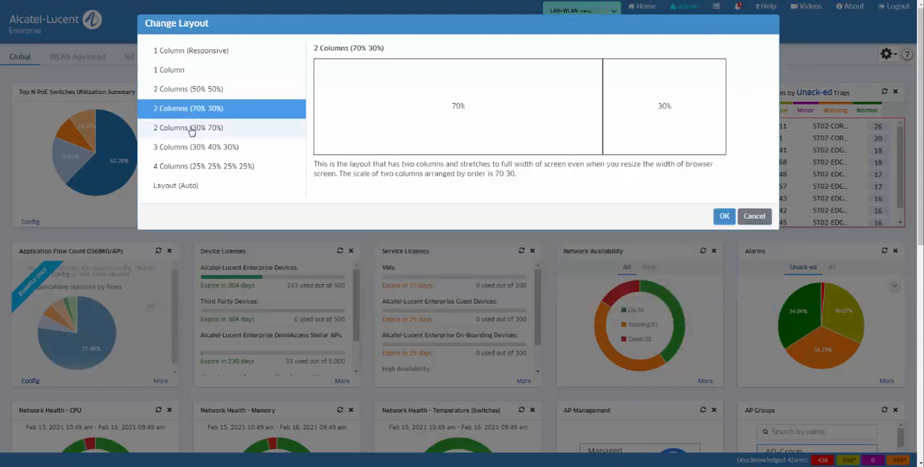
{"action": "left_click", "coordinate": [188, 127]}
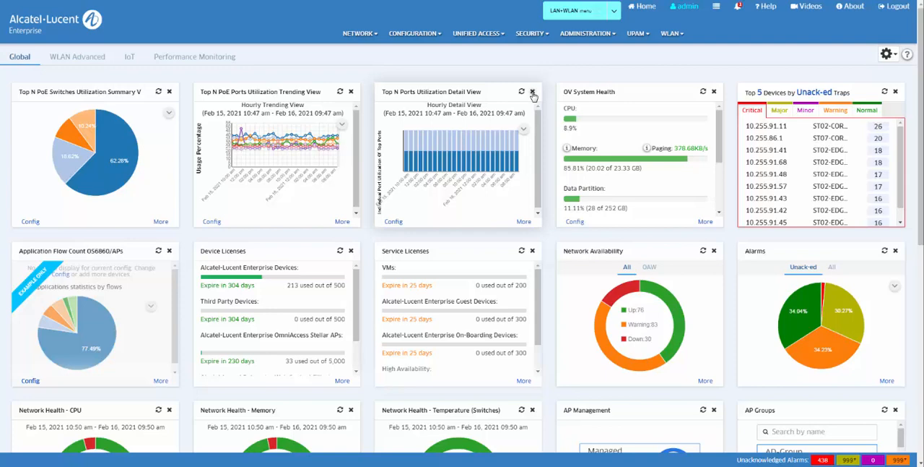
{"action": "mouse_move", "coordinate": [872, 66]}
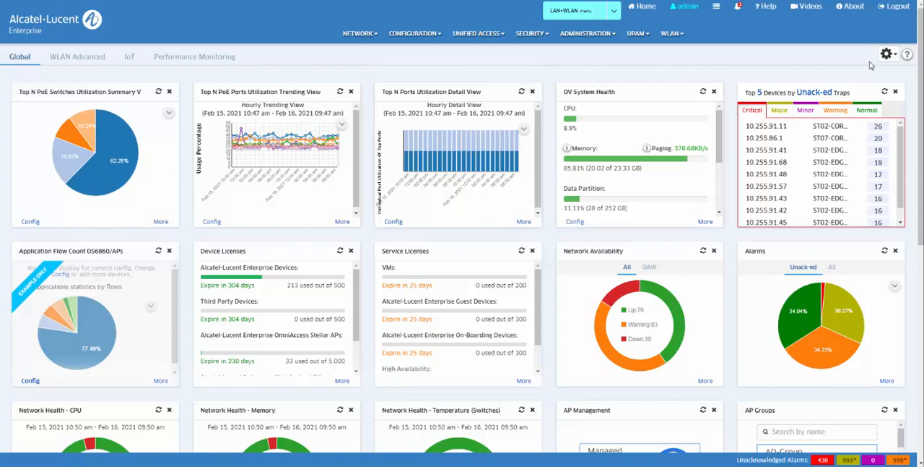
- Add the IoT - Endpoints by Status widget from the dashboard's Add Widget list
{"action": "left_click", "coordinate": [888, 54]}
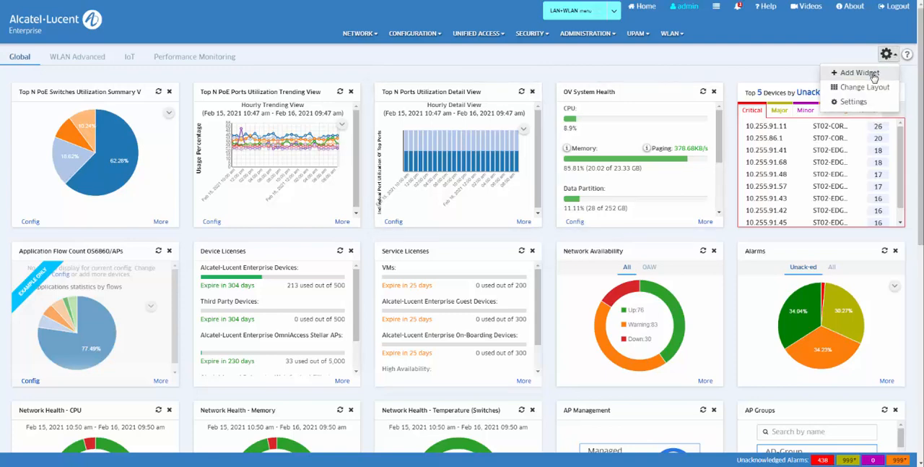
{"action": "left_click", "coordinate": [858, 73]}
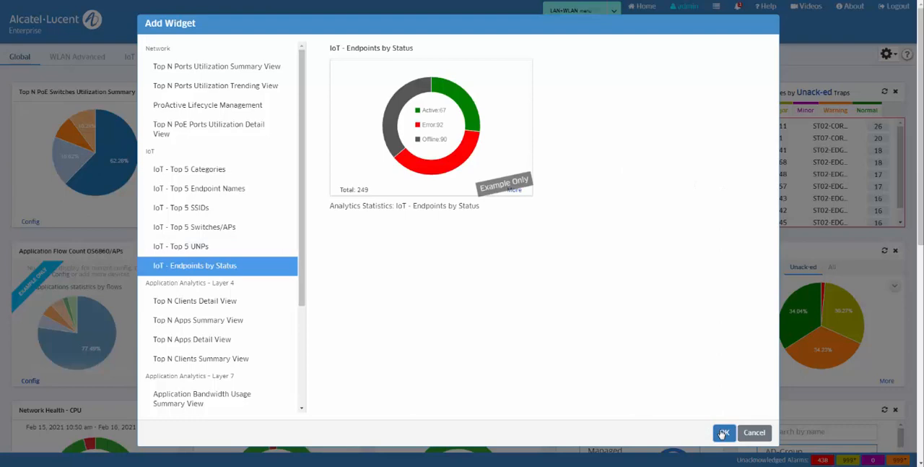
{"action": "left_click", "coordinate": [724, 432]}
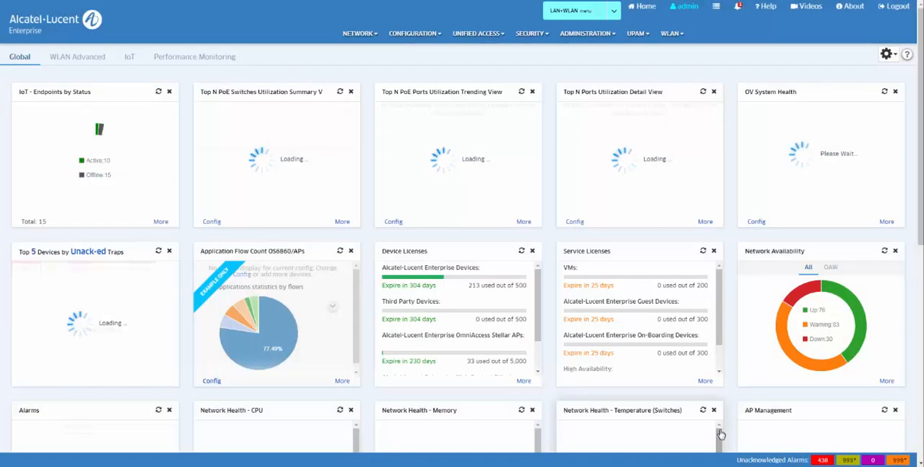